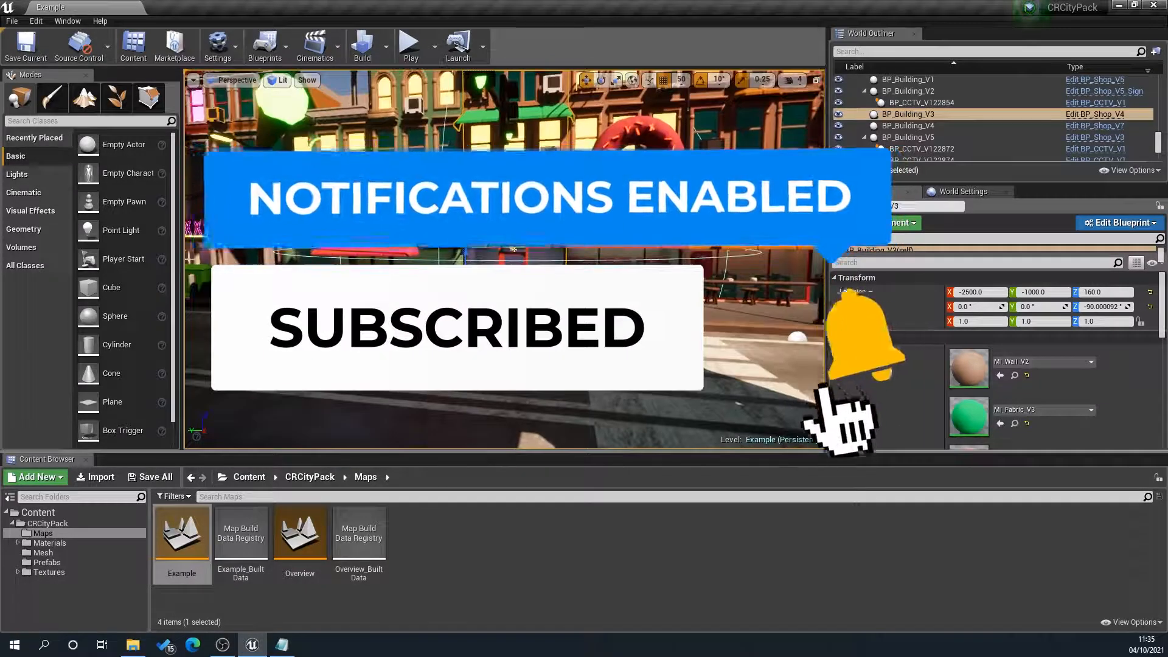
Start a Search Classes query in the Modes panel to find placeable actor classes.
click(193, 80)
text(c)
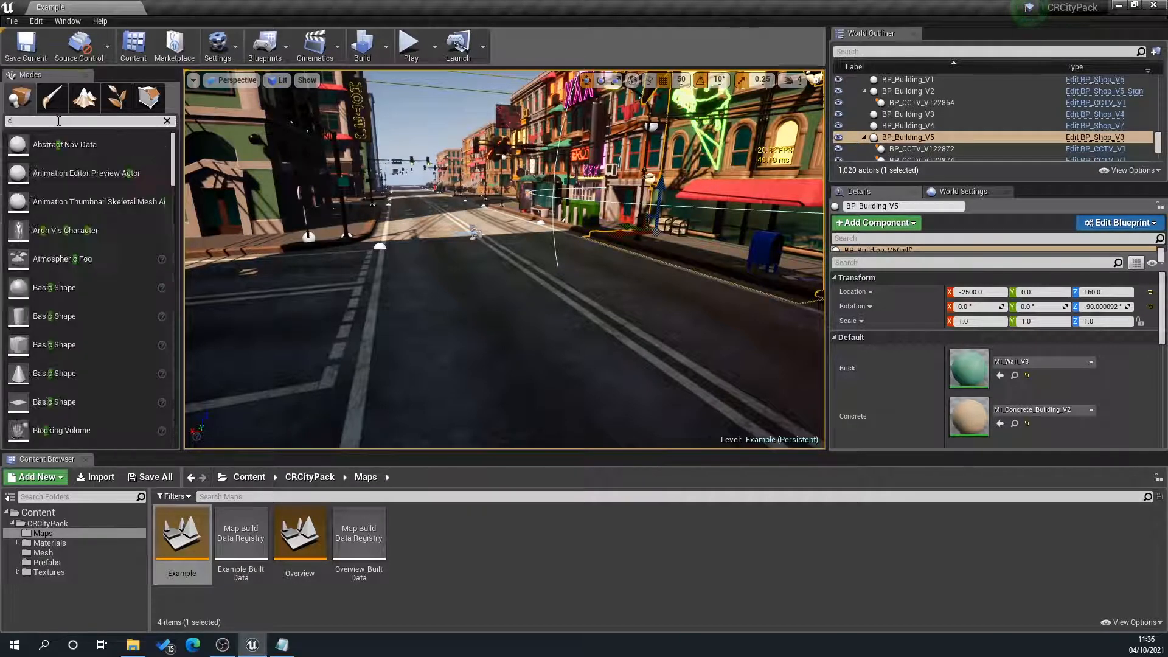
Search 'cull' to locate the CullDistanceVolume and its two cull distance entries.
text(ull)
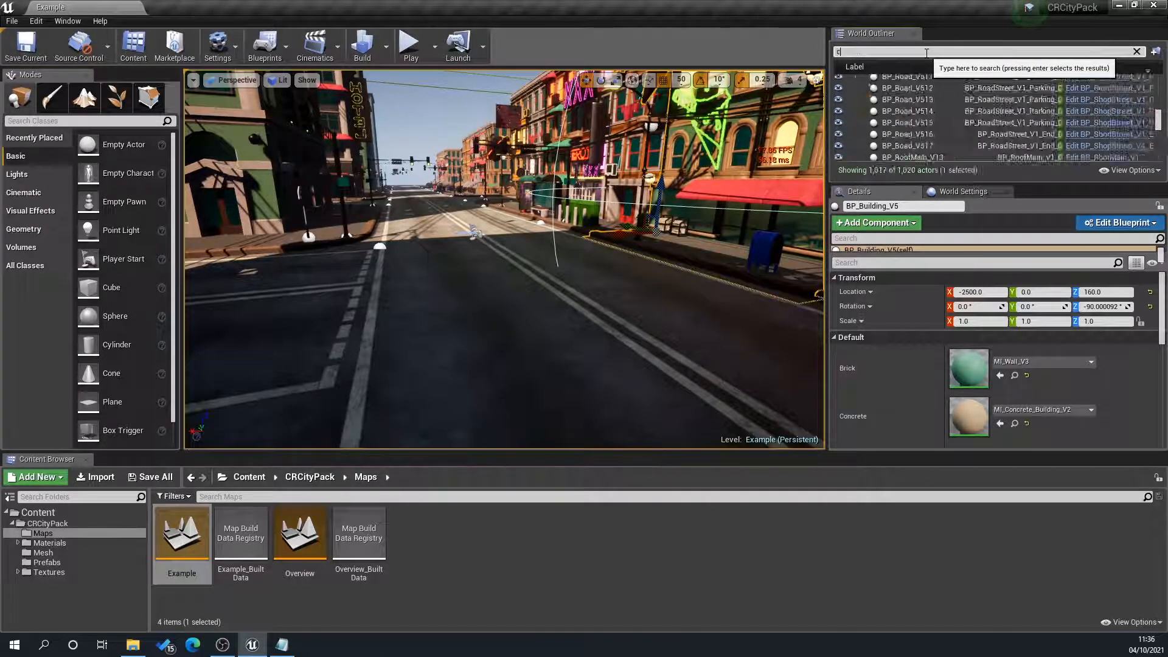
text(ull)
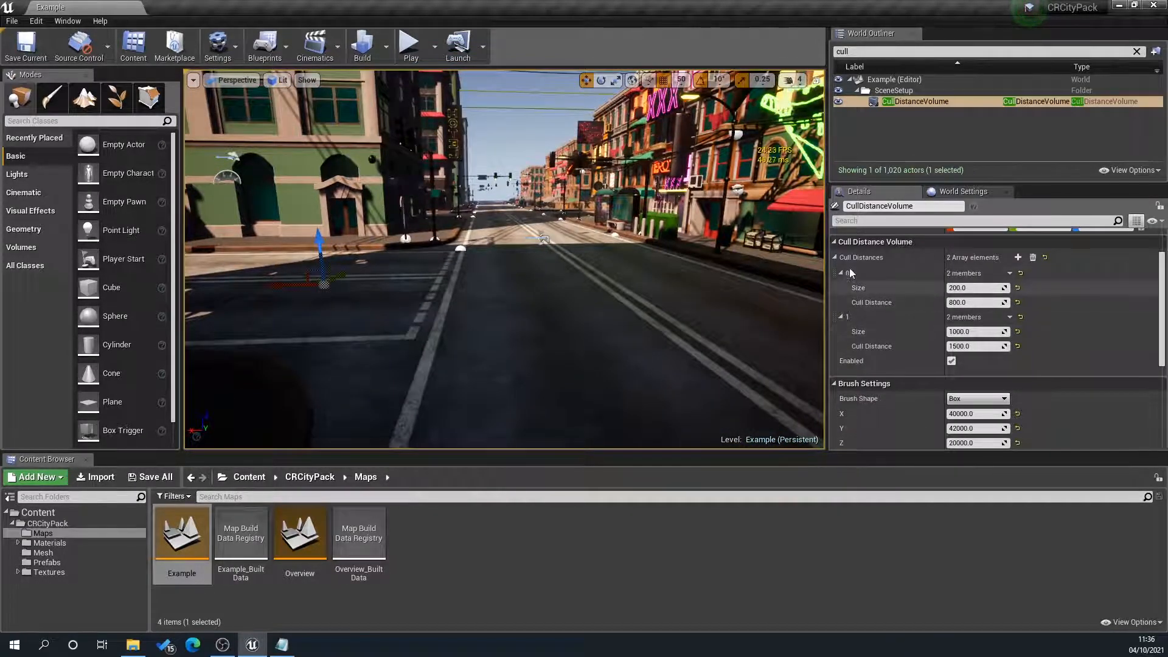
click(840, 273)
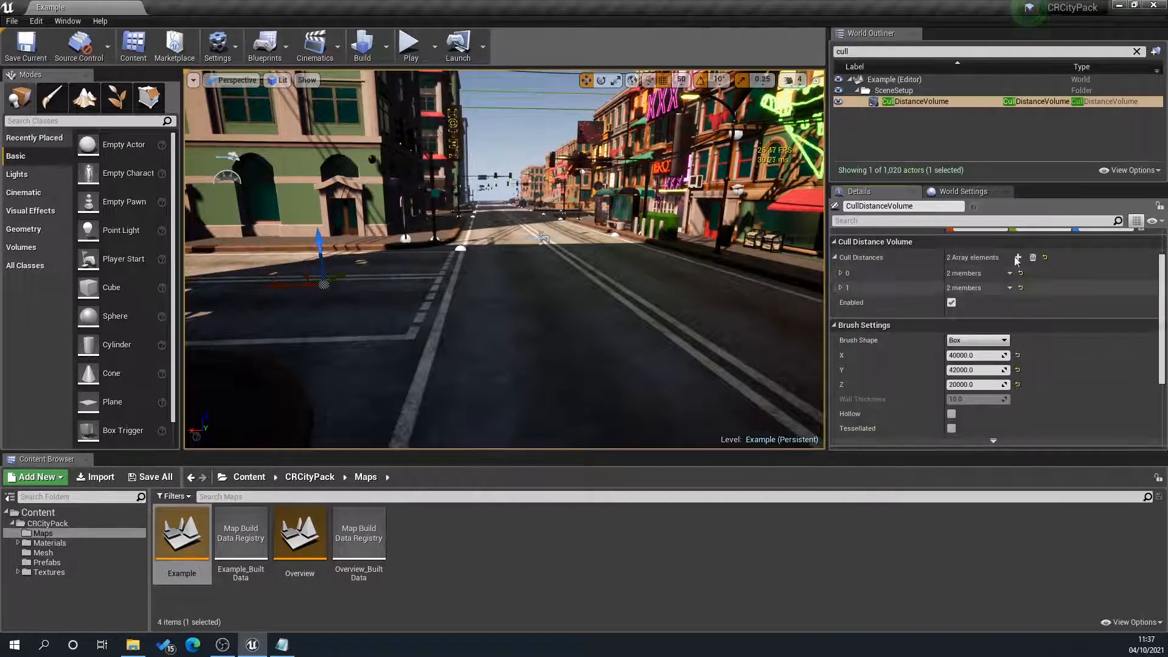
click(840, 273)
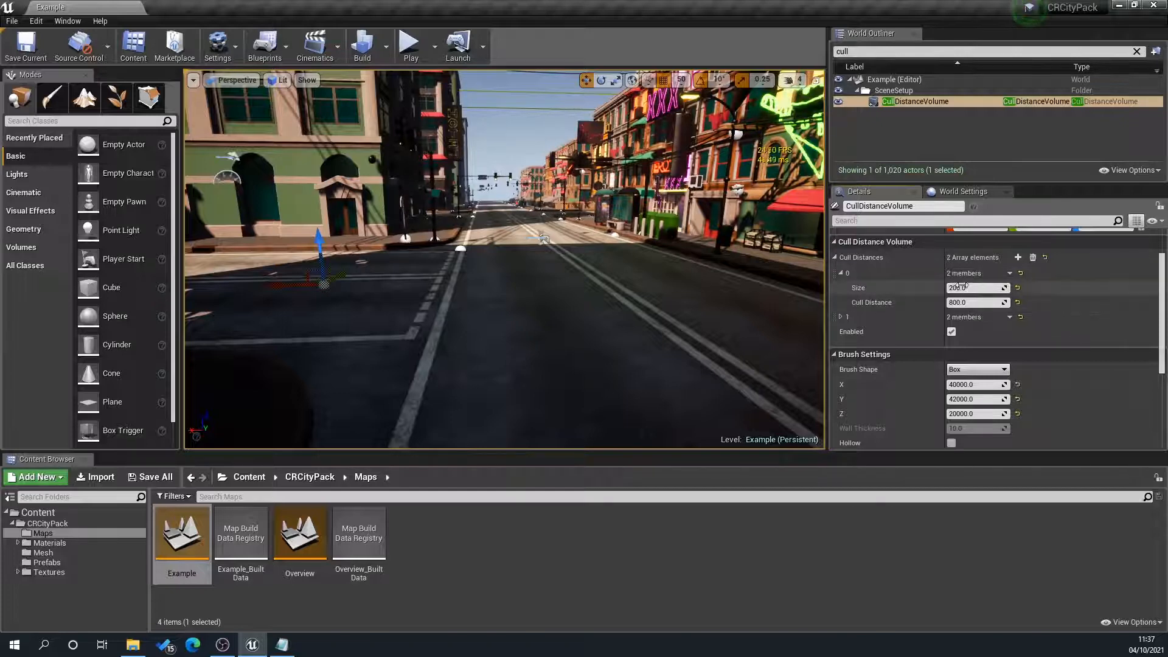
mouse_move(976, 287)
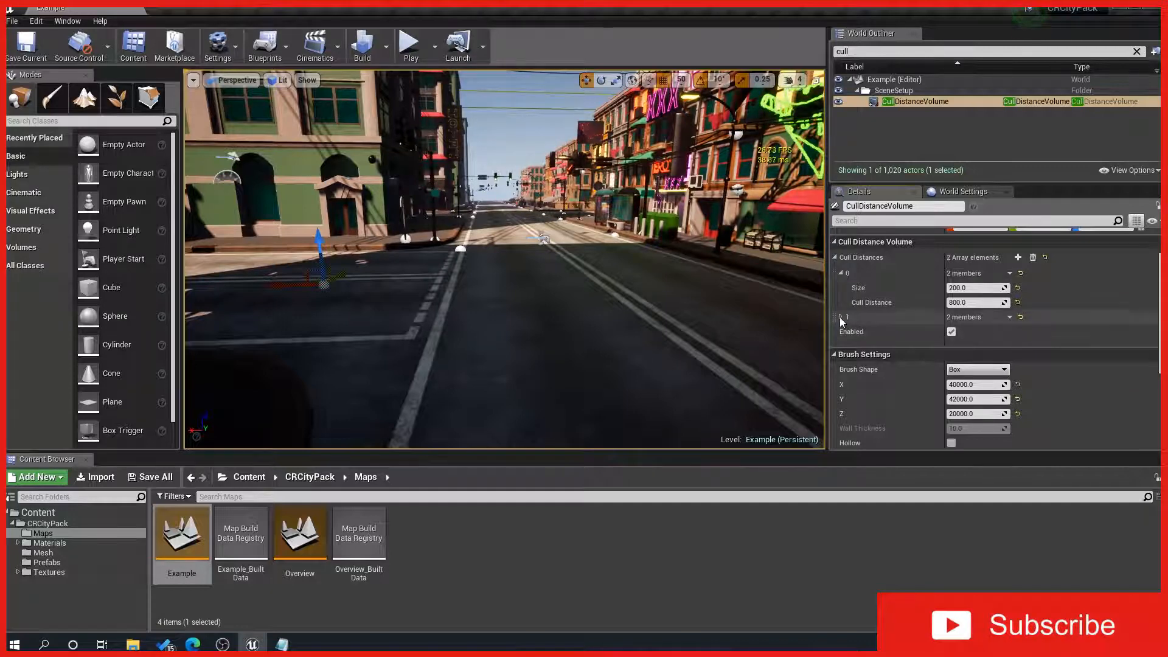
click(840, 317)
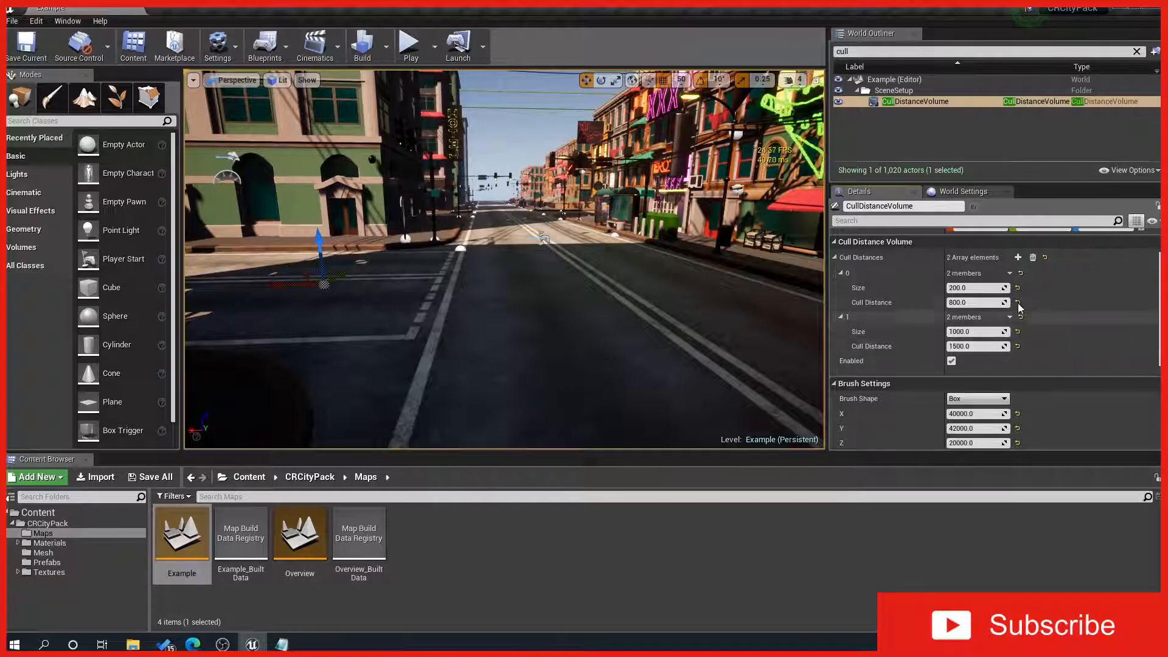
mouse_move(968, 302)
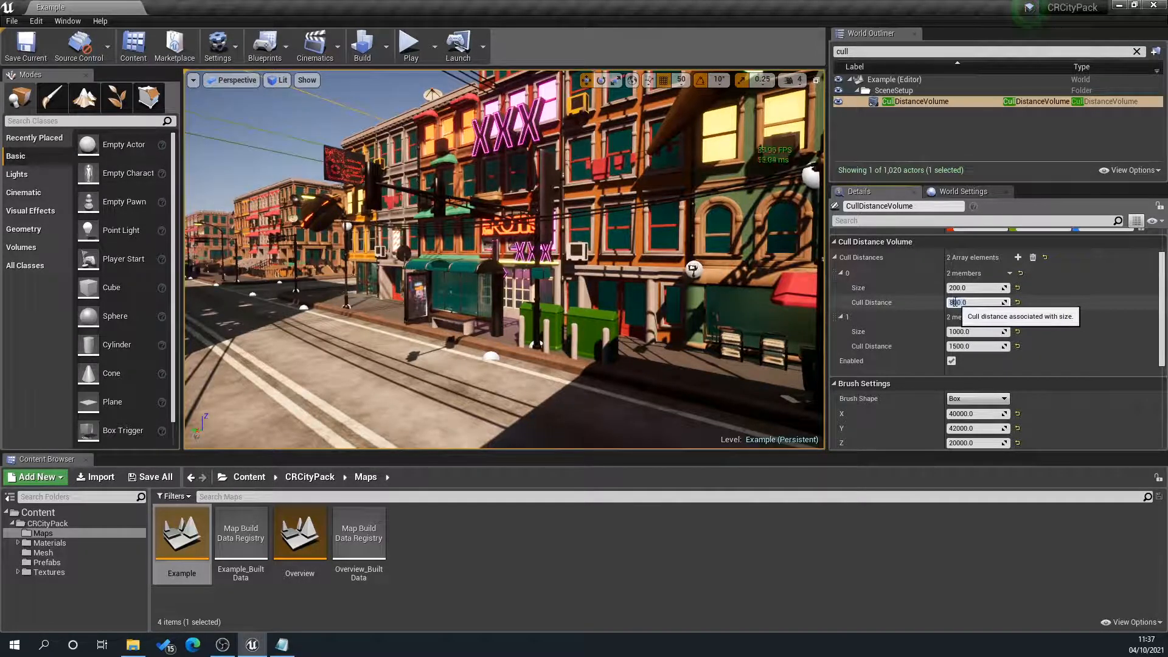
Enter 100.0 as element 0's Cull Distance and check the viewport.
text(100.0)
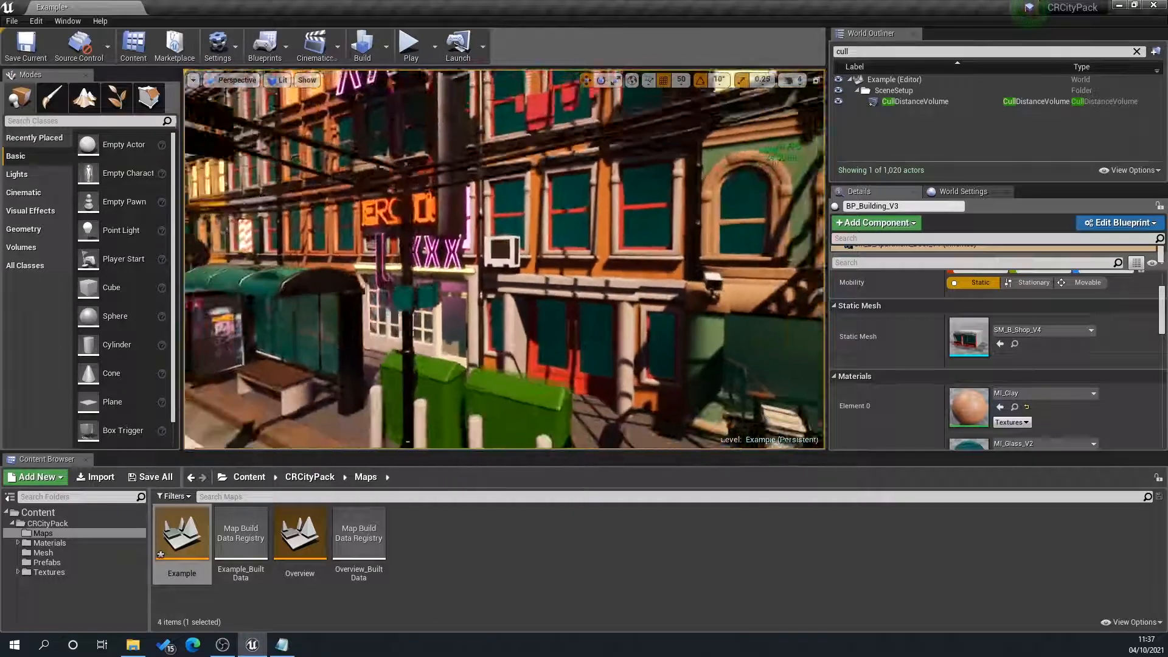
Reselect the CullDistanceVolume and restore element 0's Cull Distance to 800.
click(918, 102)
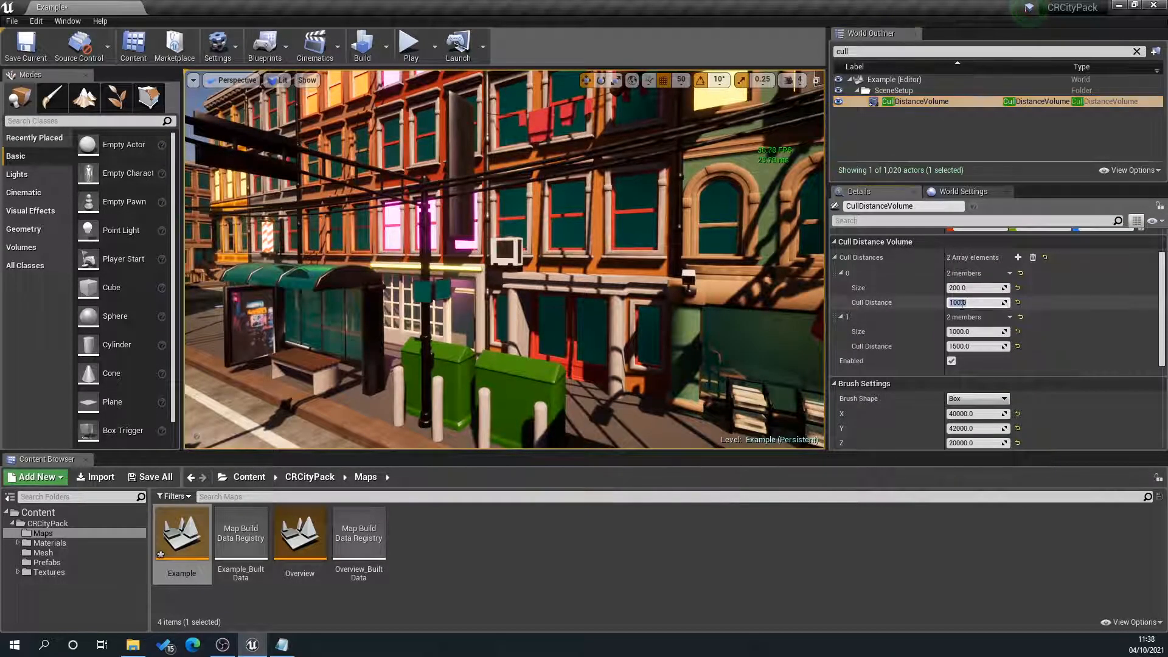
text(800.)
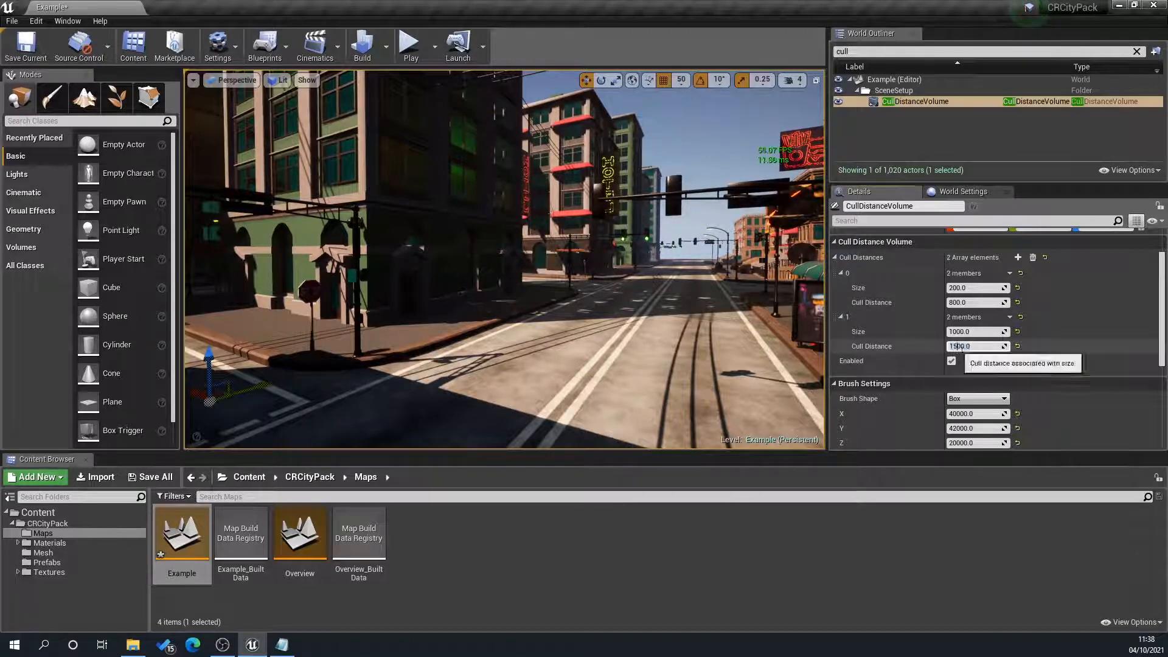
Set element 1's Cull Distance to 500, then reopen that field for editing.
text(500)
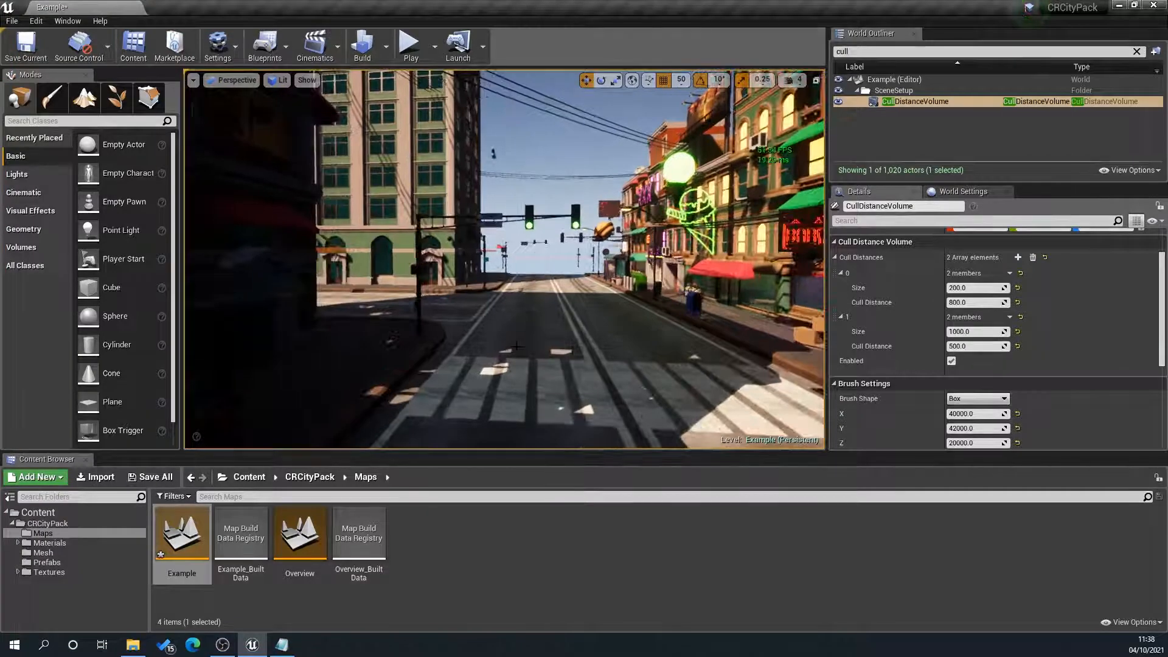
click(976, 346)
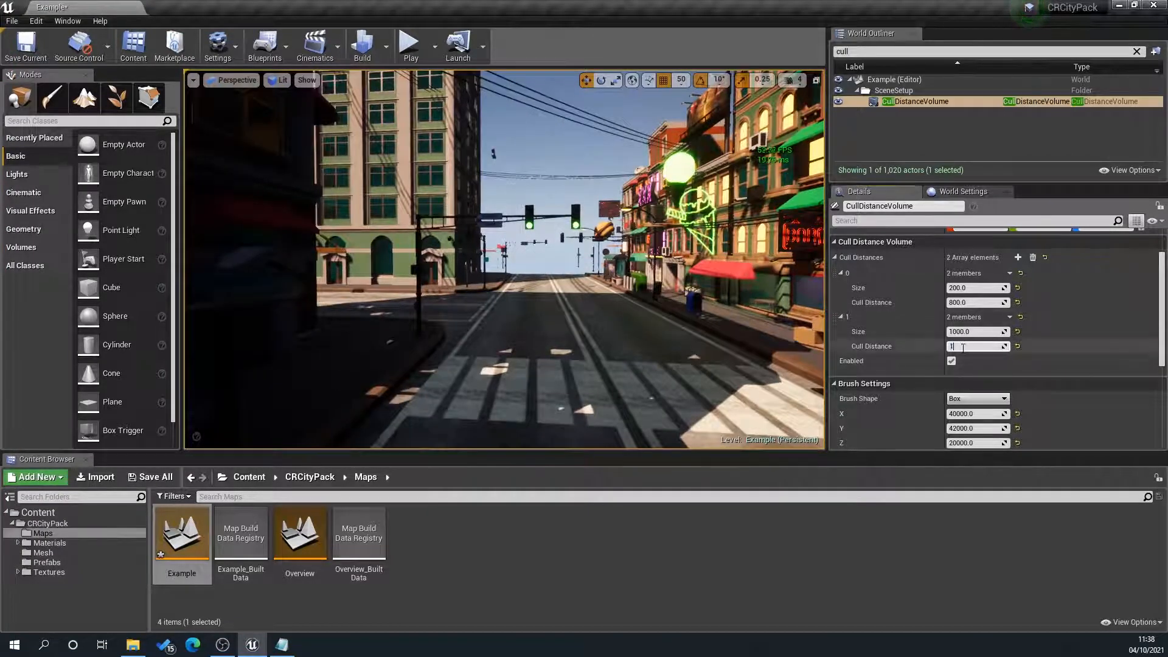